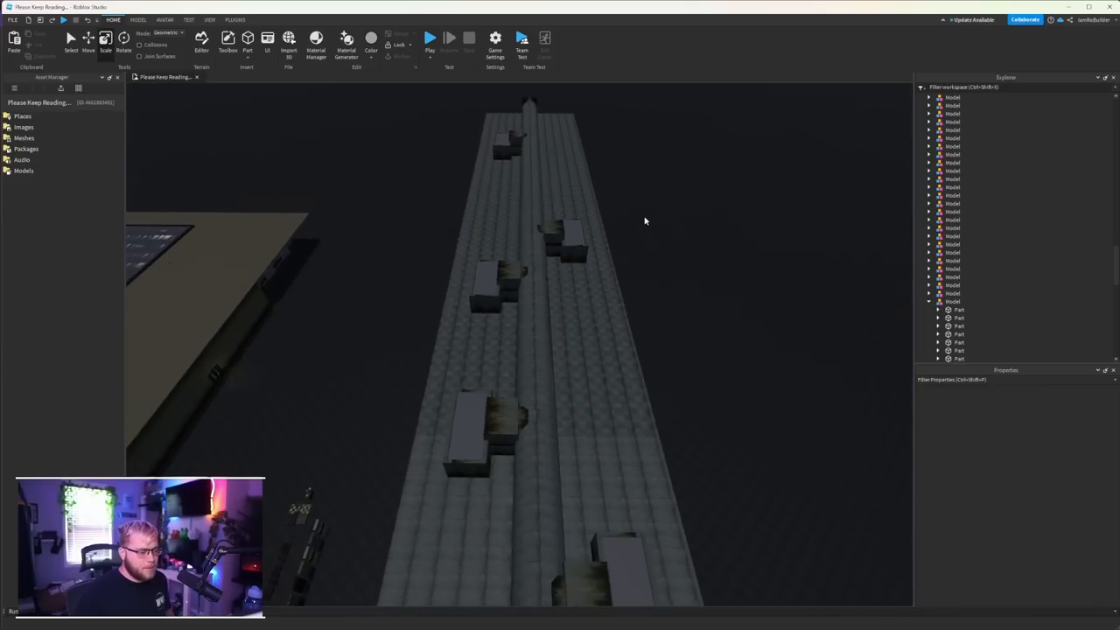
# - Select a TUNNLE_Cube mesh inside the dark tunnel to show its properties
pyautogui.click(482, 354)
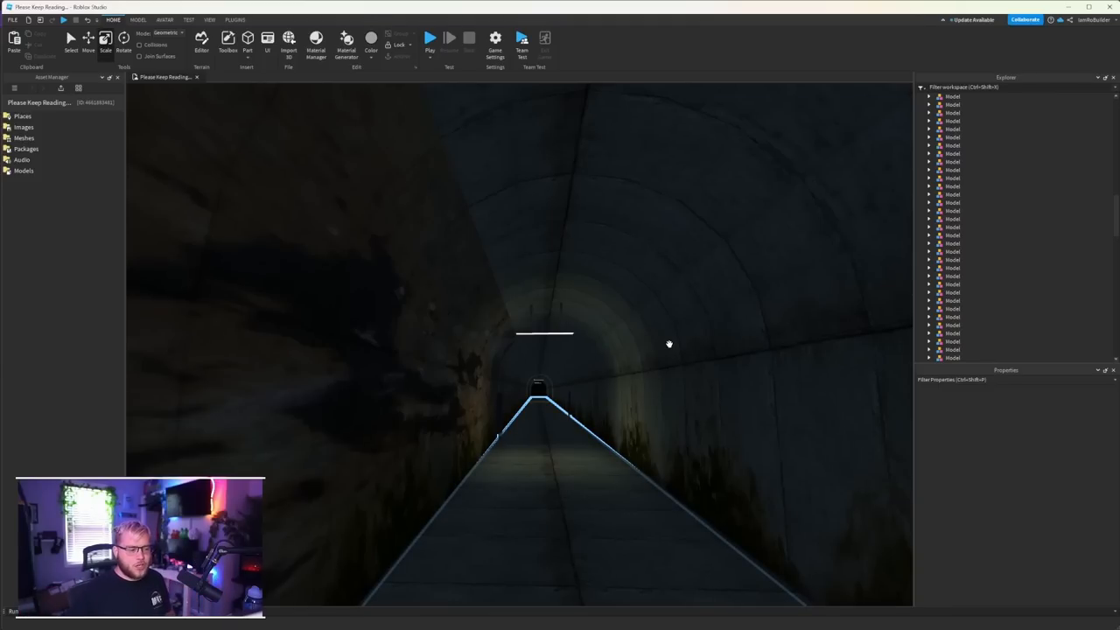
pyautogui.moveTo(650, 355)
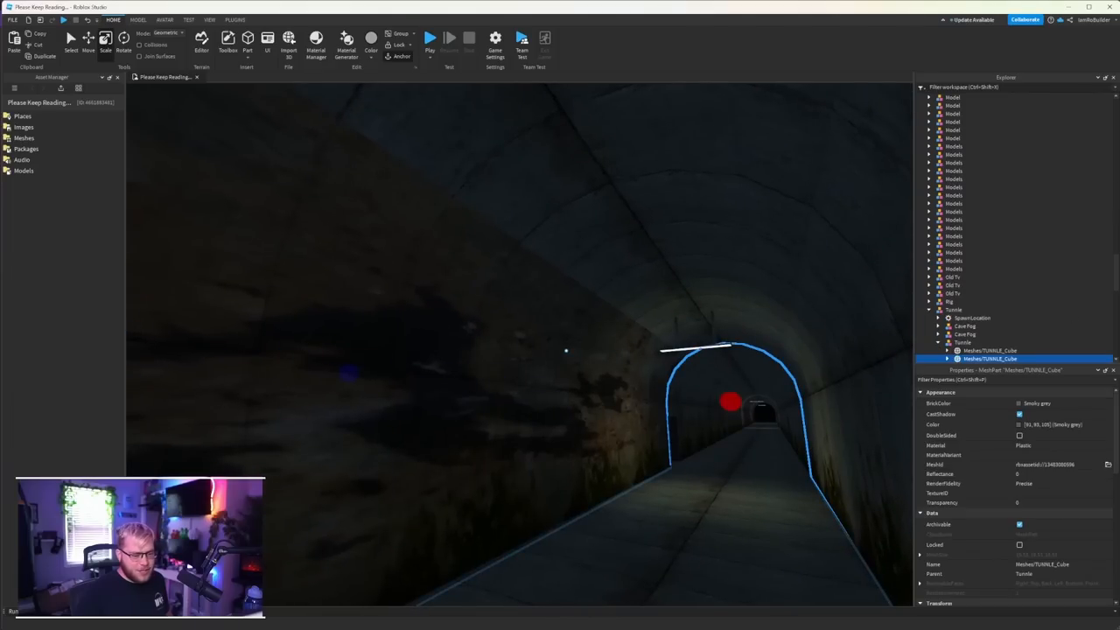
# - Expand Meshes/TUNNLE_Cube in the Explorer to show its Texture and stain children
pyautogui.click(941, 266)
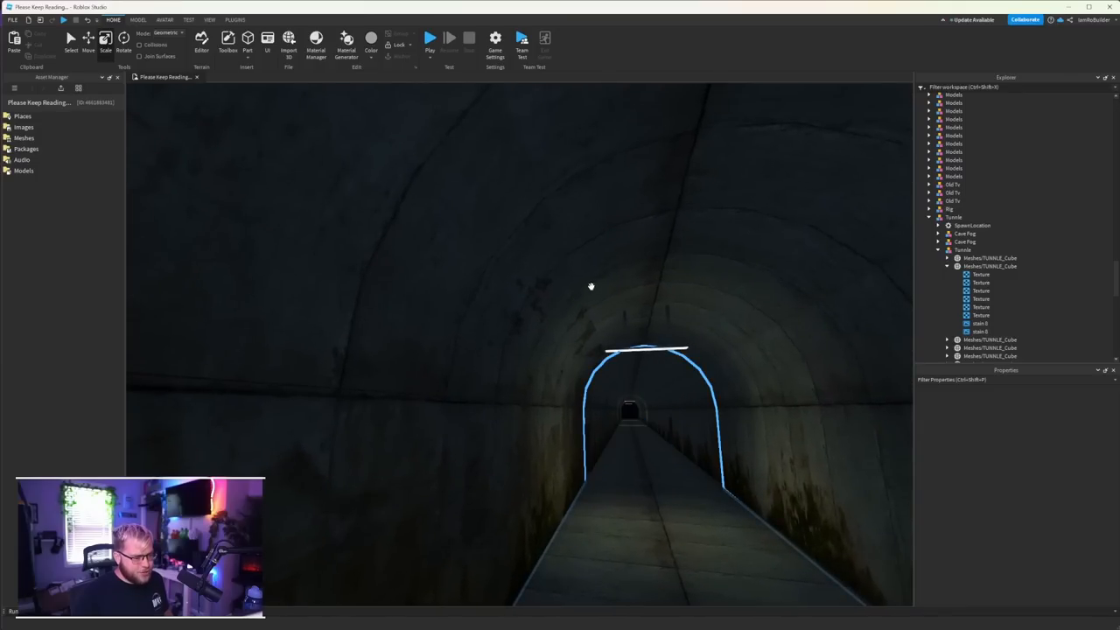
pyautogui.click(646, 410)
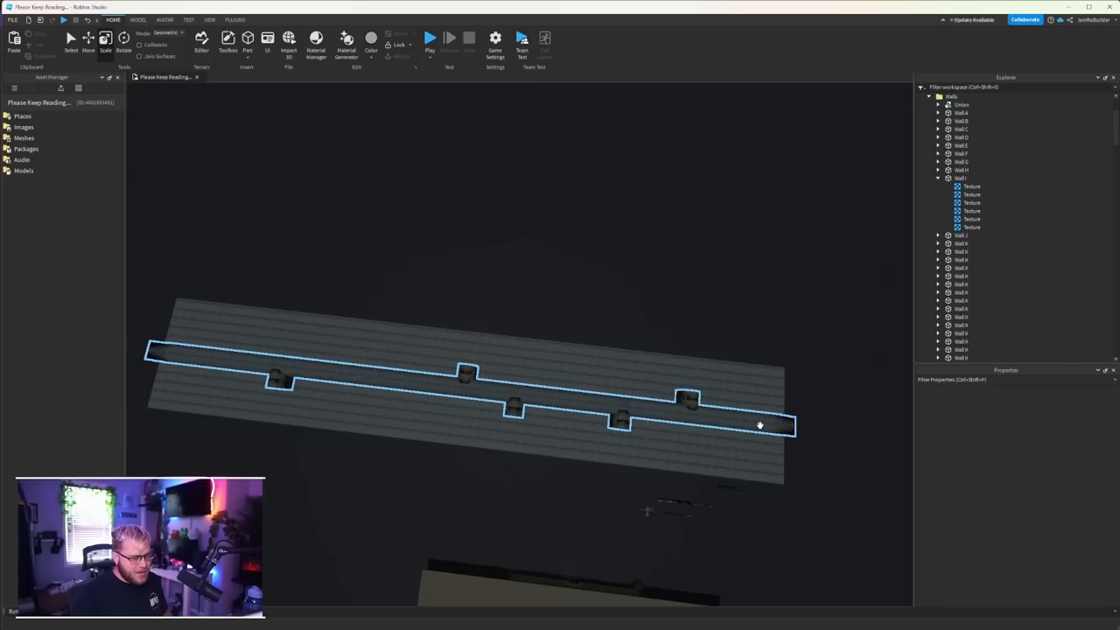
pyautogui.moveTo(739, 425)
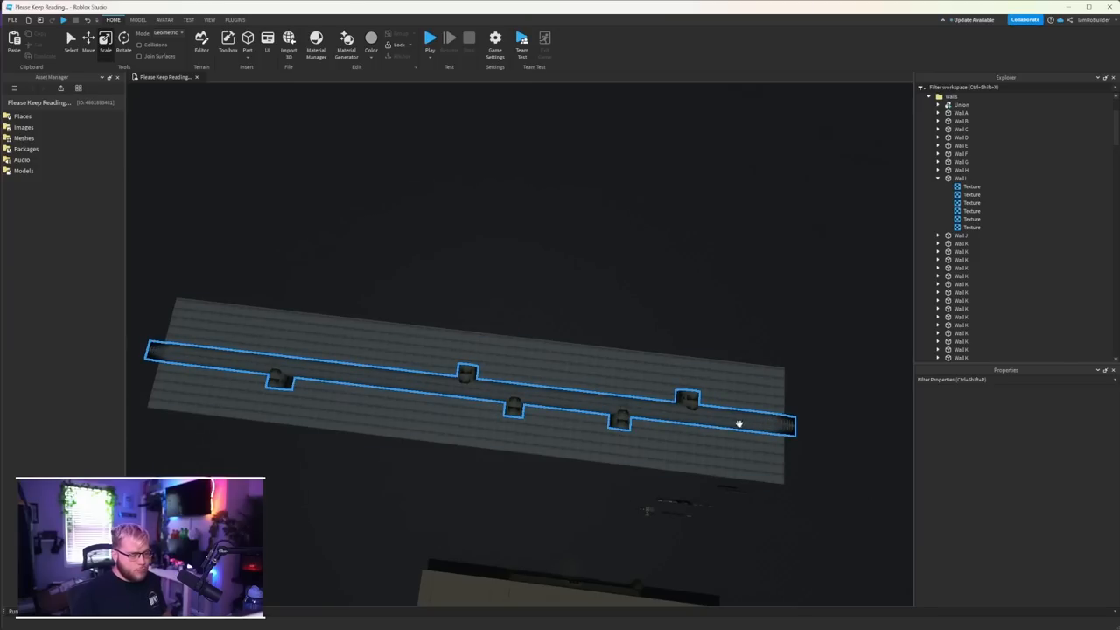
pyautogui.moveTo(524, 392)
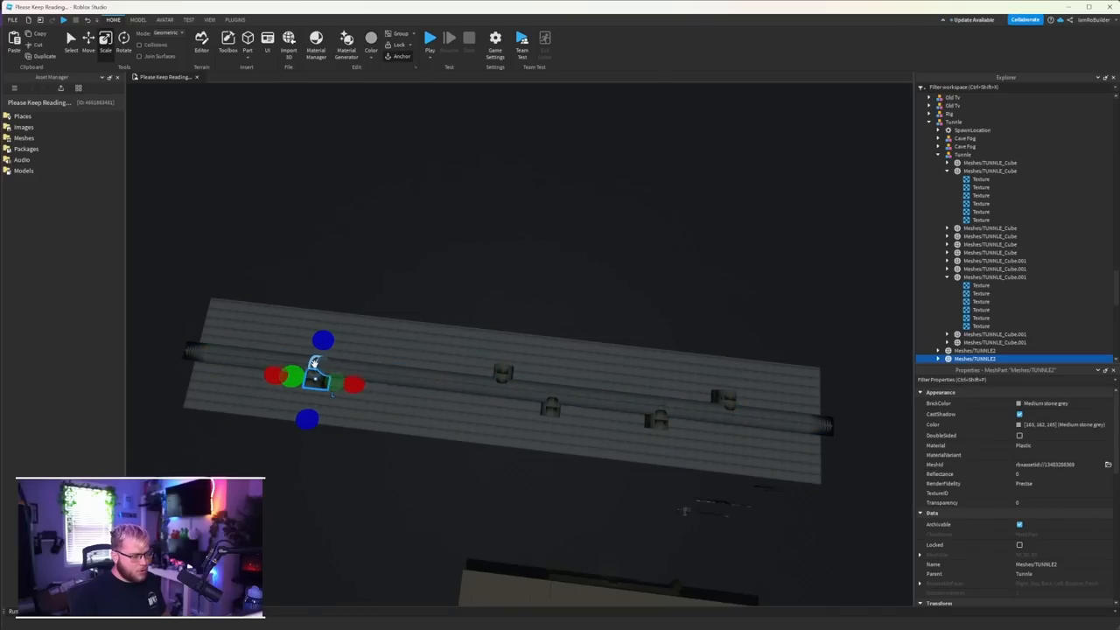
pyautogui.click(981, 227)
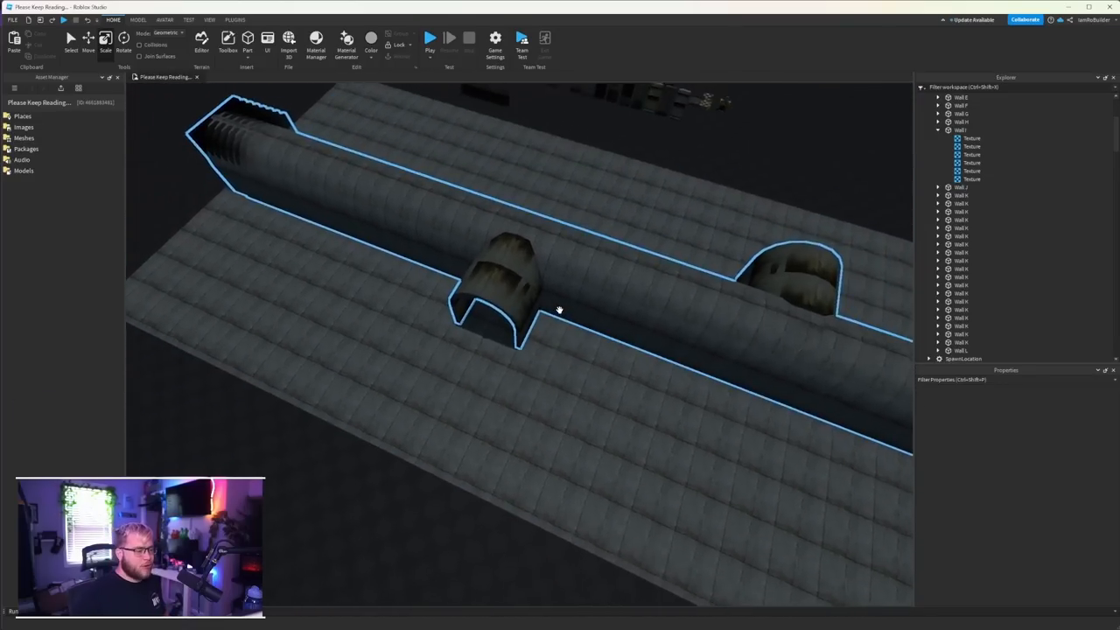
# - Move the camera into the dim concrete electrical room
pyautogui.moveTo(559, 311); pyautogui.dragTo(585, 374)
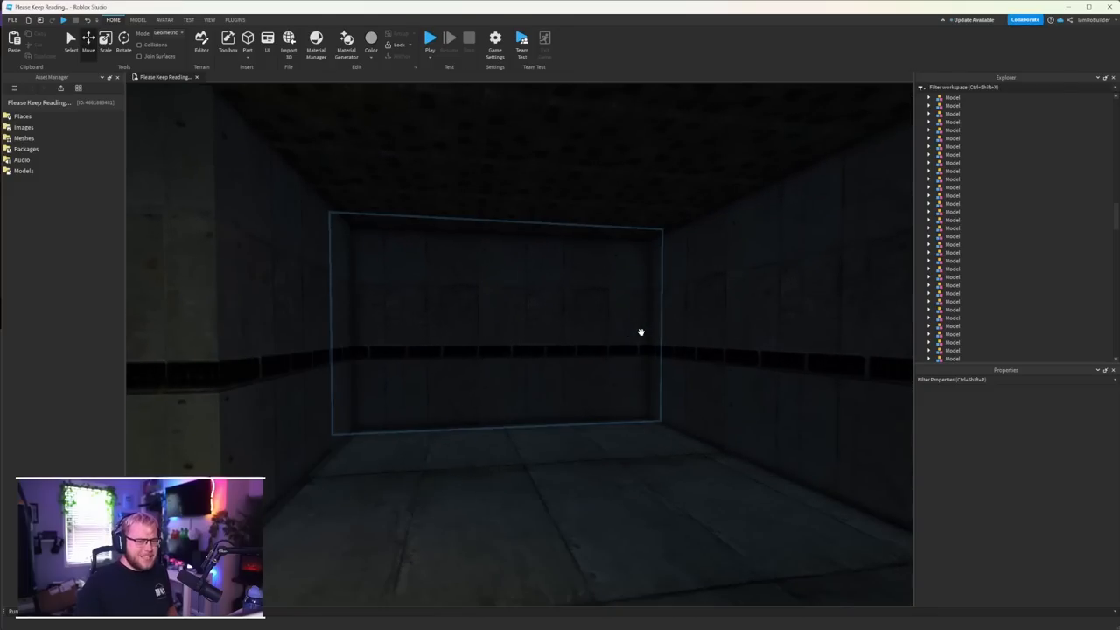
# - Turn the view around the room toward the outlined wall panel
pyautogui.moveTo(641, 332); pyautogui.dragTo(627, 270)
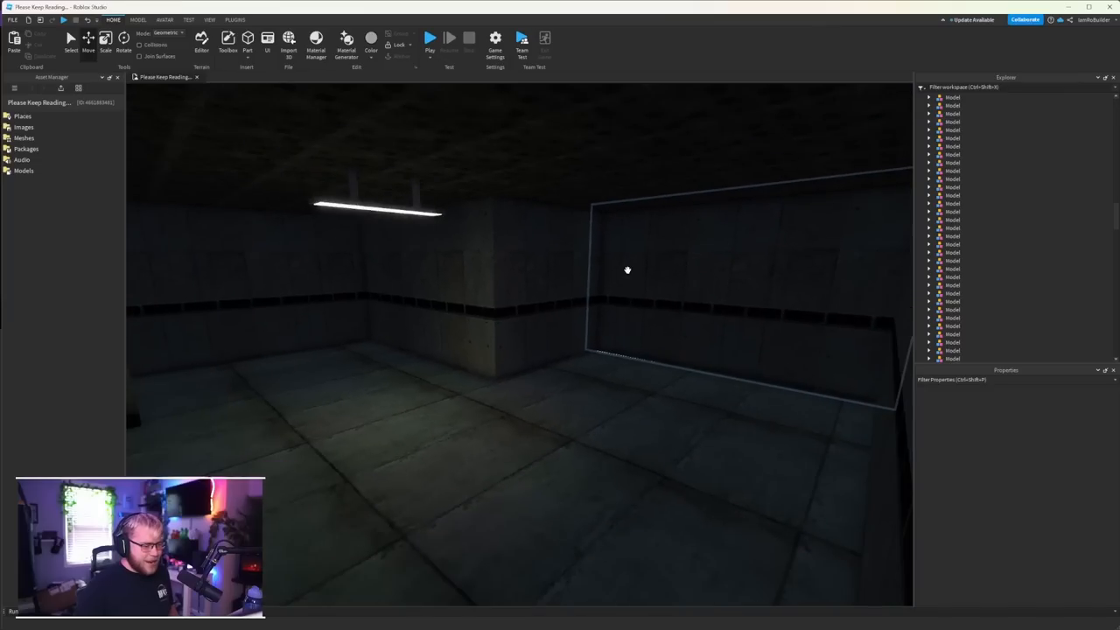
pyautogui.moveTo(627, 269); pyautogui.dragTo(618, 264)
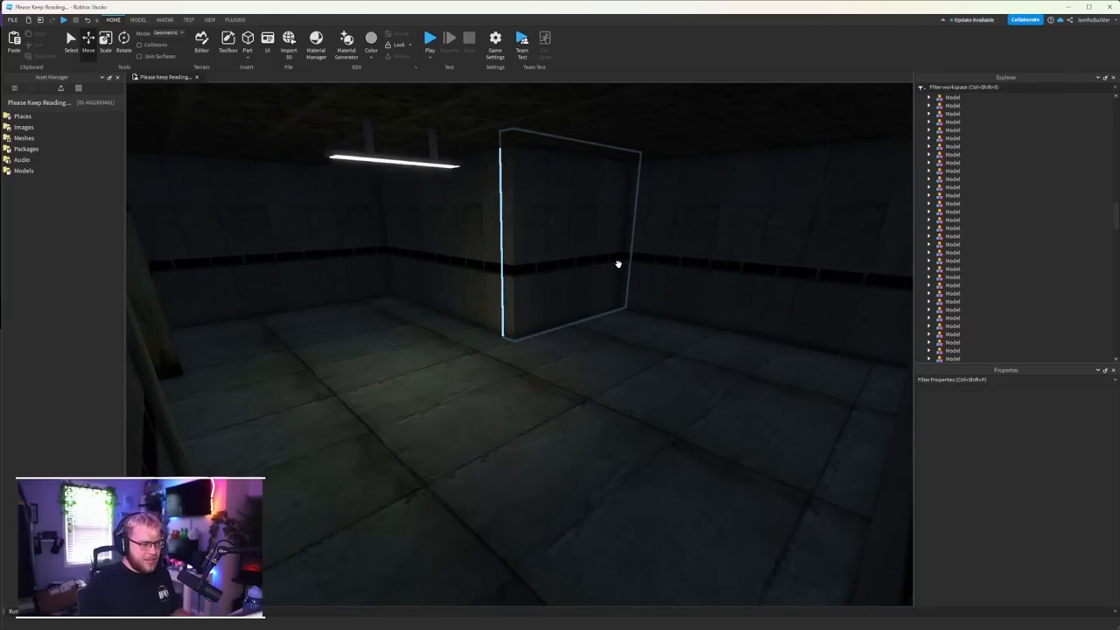
pyautogui.moveTo(618, 264); pyautogui.dragTo(595, 298)
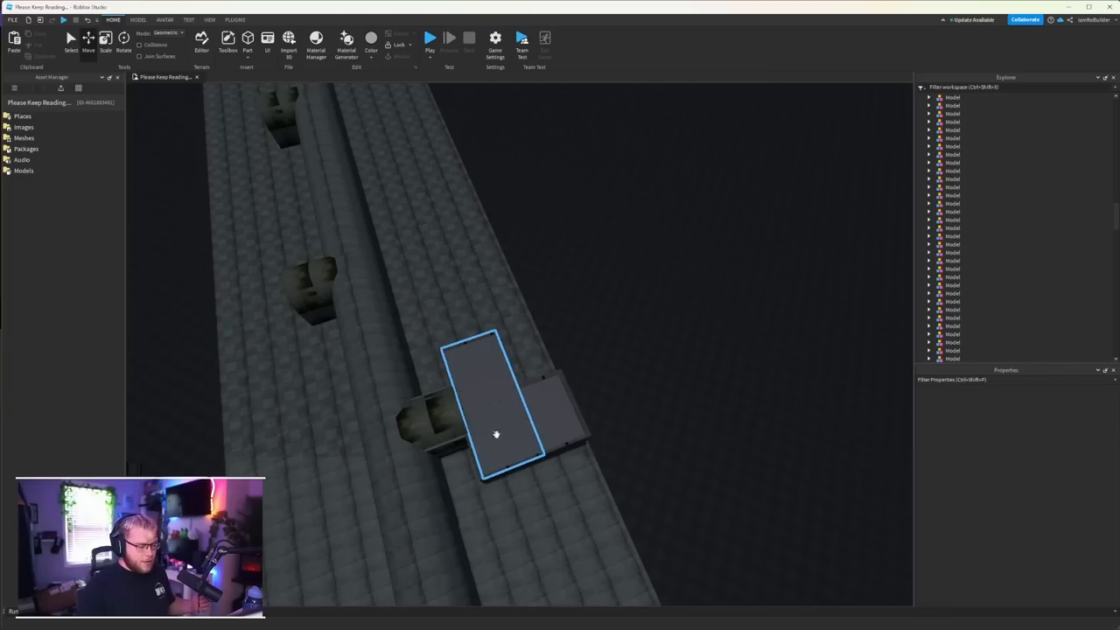
pyautogui.moveTo(492, 410)
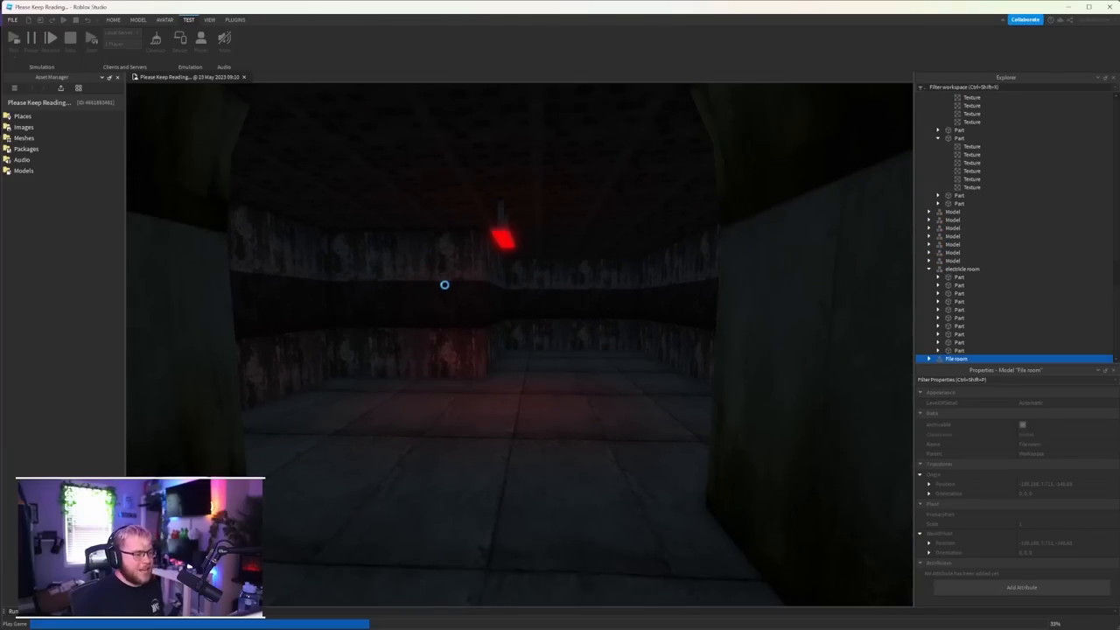
# - Take control of the character in the running playtest
pyautogui.click(55, 37)
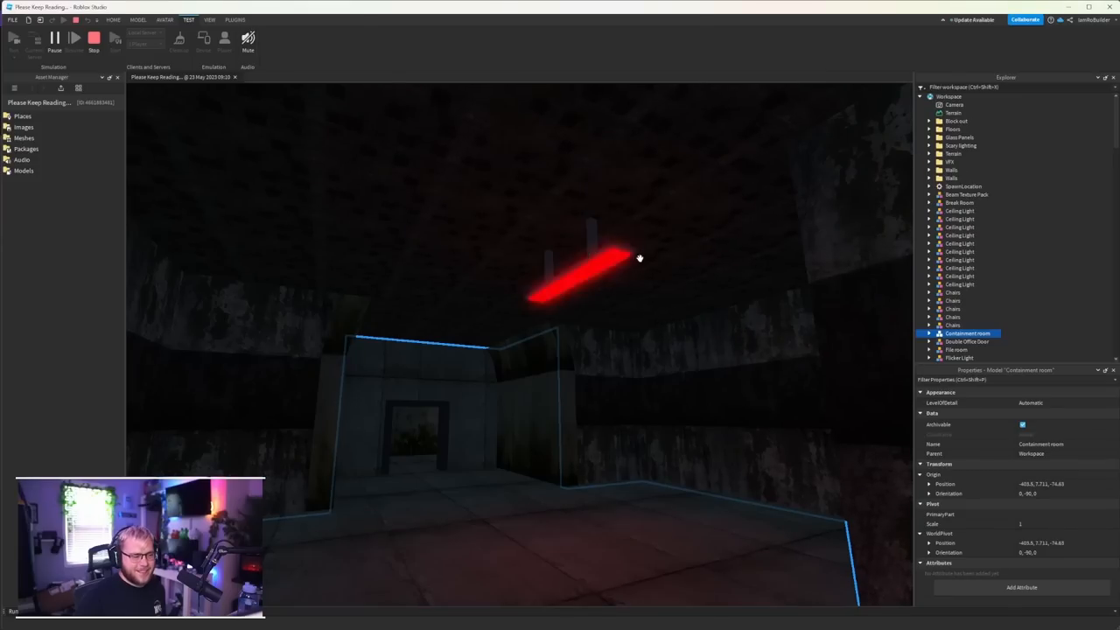
pyautogui.moveTo(606, 269)
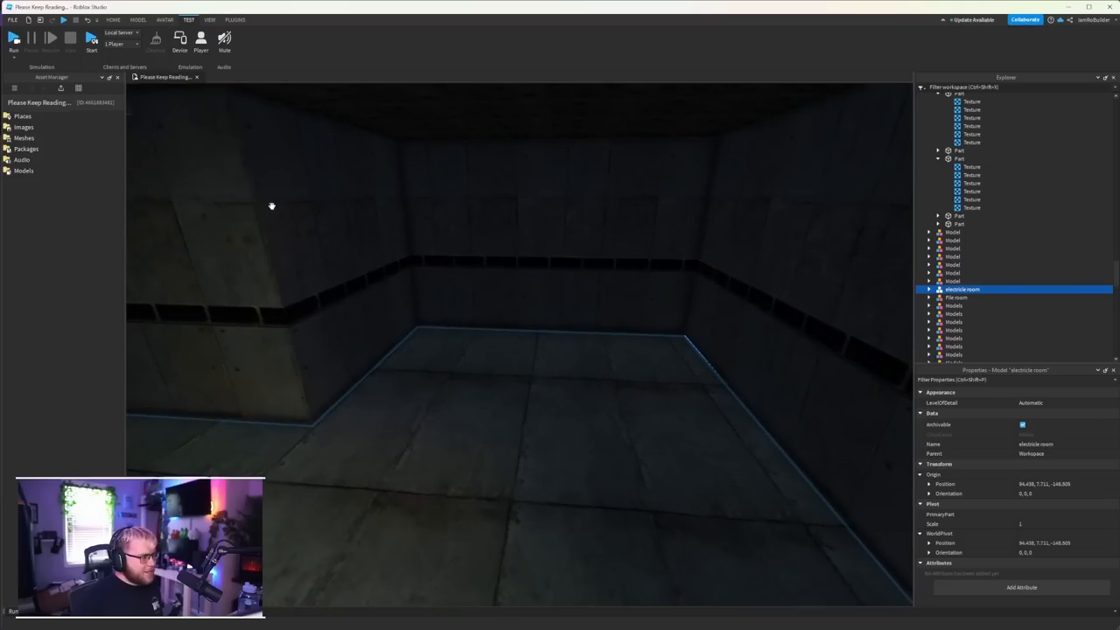
# - Select the thin square panel inside the electrical room editor view
pyautogui.click(522, 337)
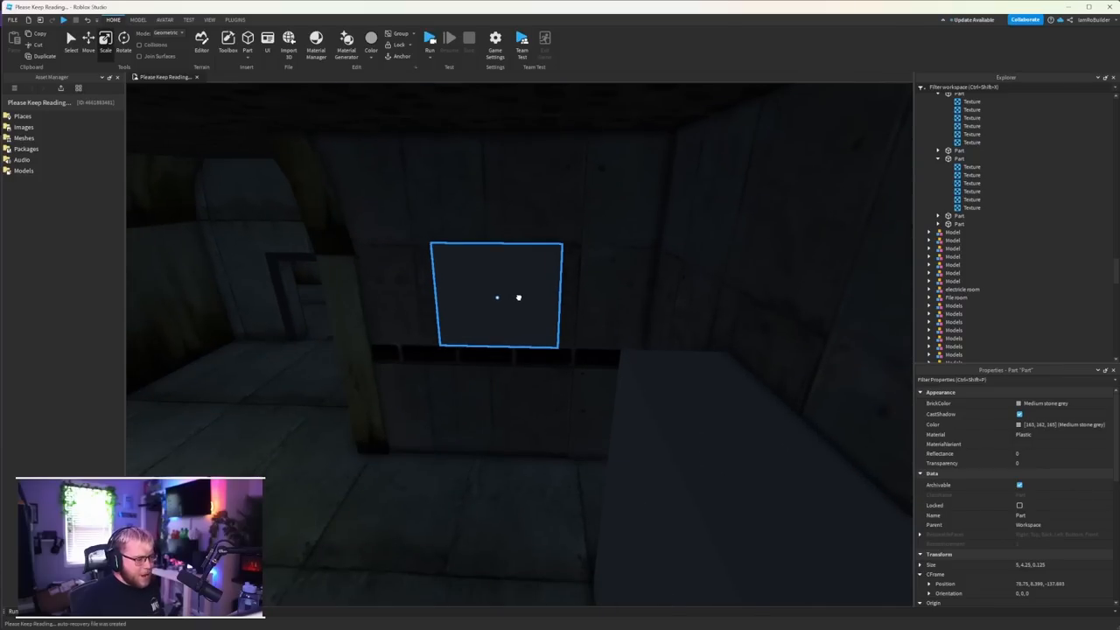
pyautogui.moveTo(538, 289)
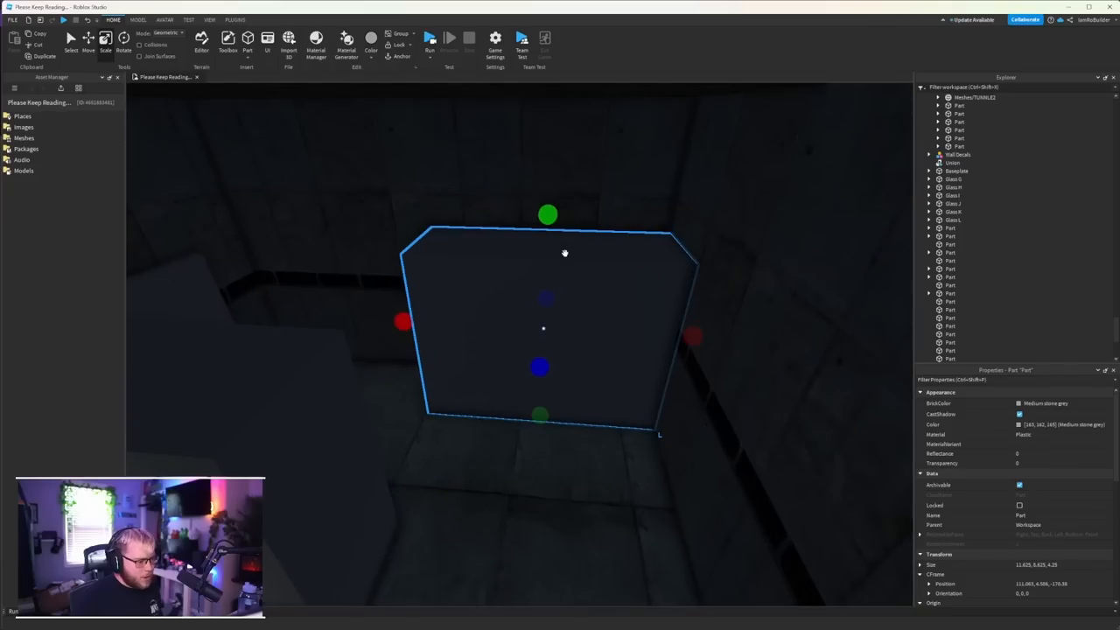
# - Check the Plugins tab, then switch to the Move tool to reposition the selected parts
pyautogui.click(232, 20)
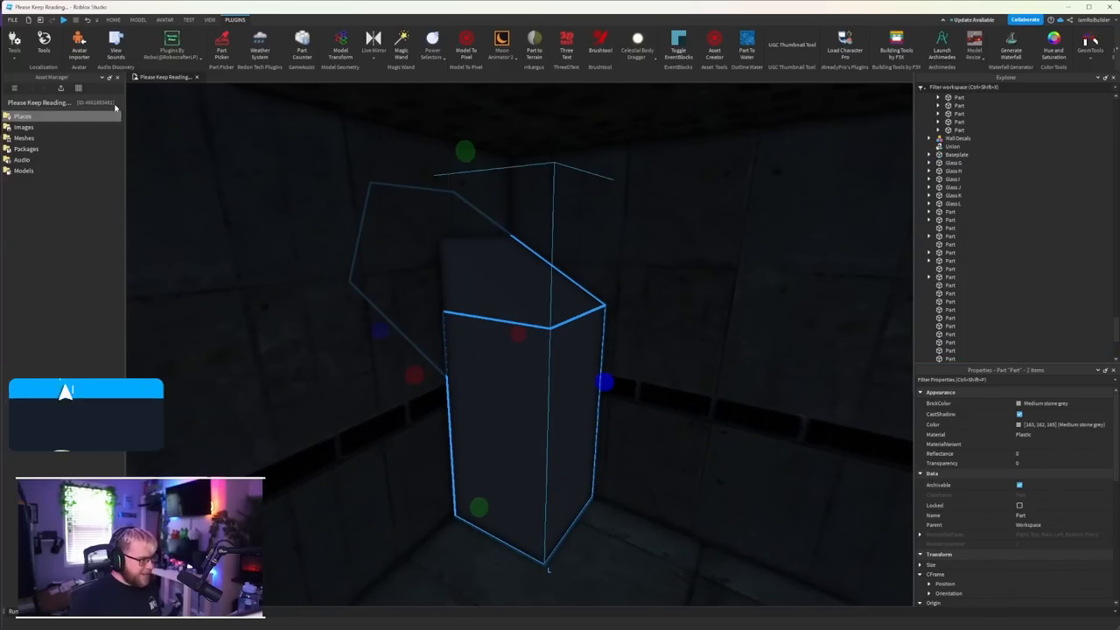
pyautogui.click(112, 18)
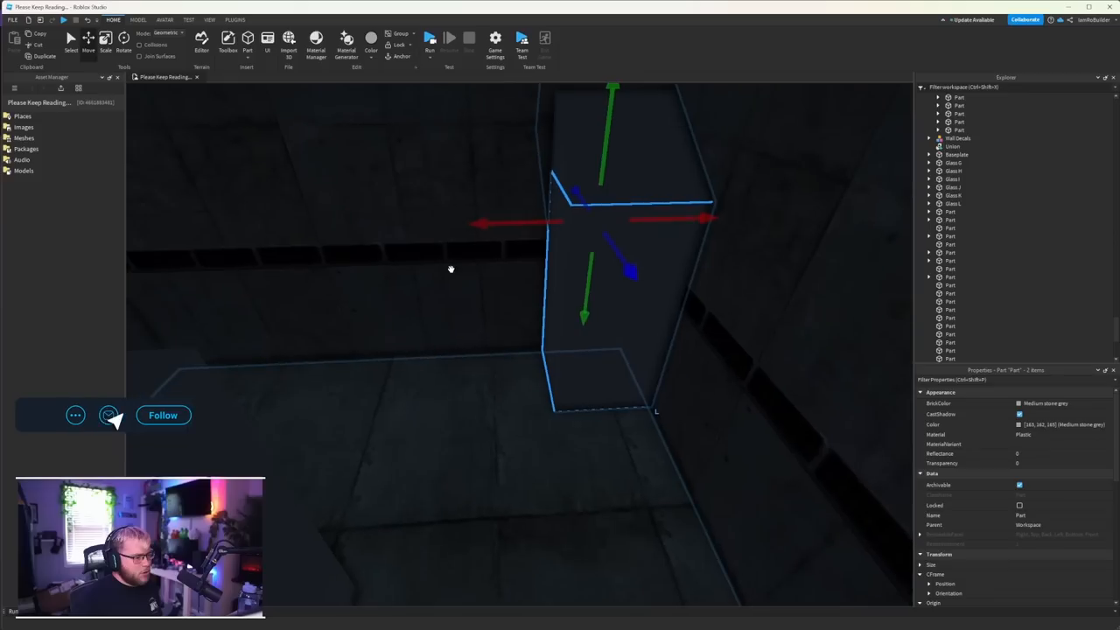
pyautogui.click(163, 415)
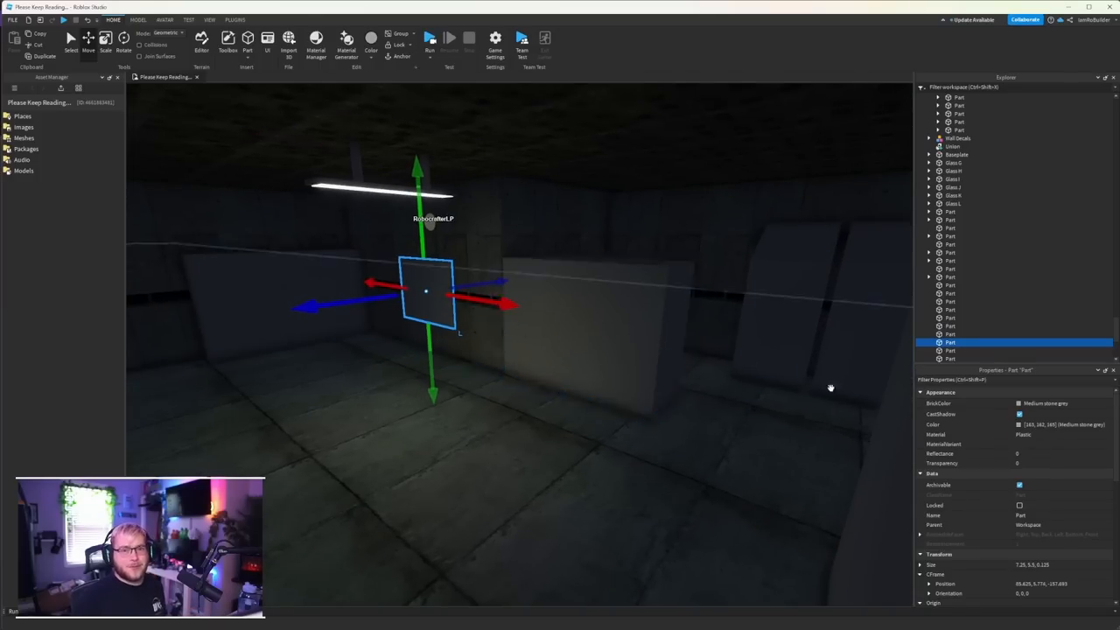
# - Deselect the small square panel on the electrical room wall
pyautogui.click(135, 19)
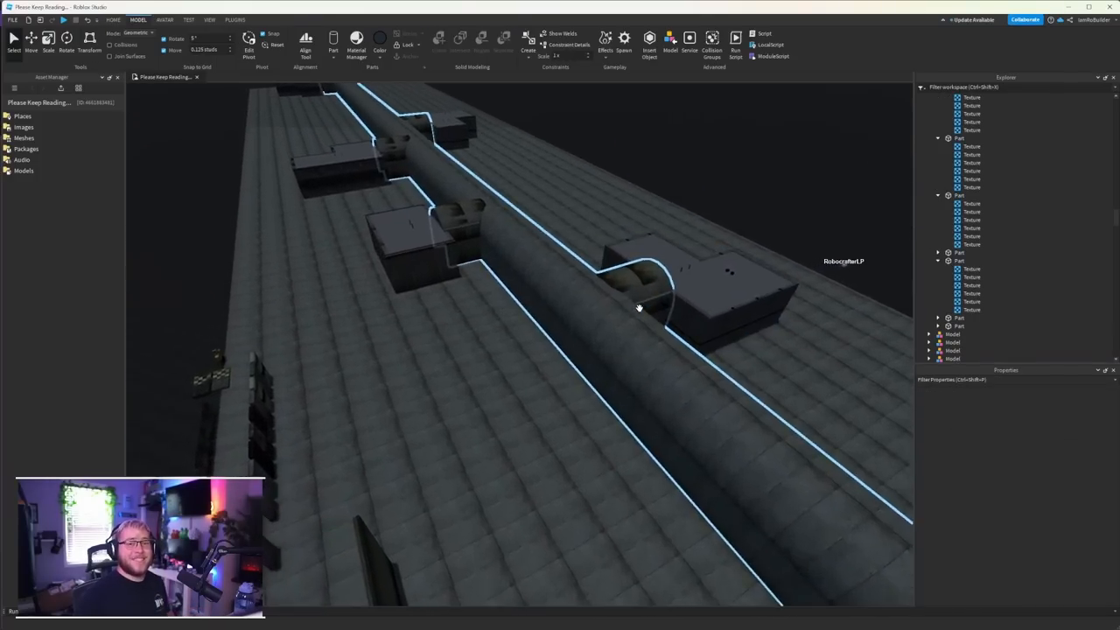